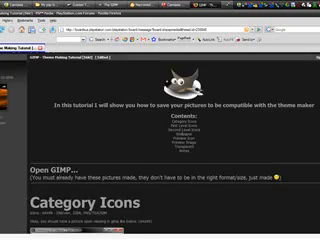
- Add 'TU' text to the black canvas and save it as a BMP named 'wallpaper'
scroll(down, 3)
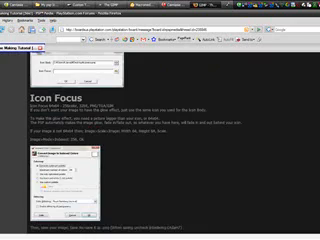
scroll(down, 3)
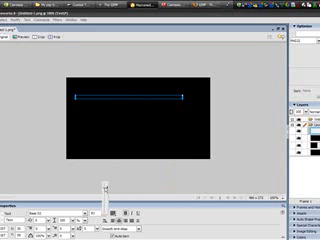
text(TU)
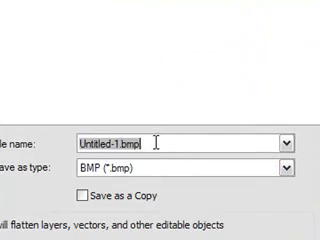
text(w)
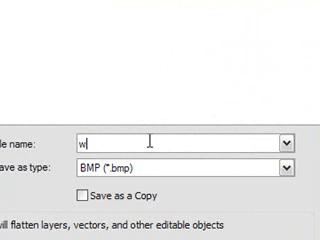
text(all)
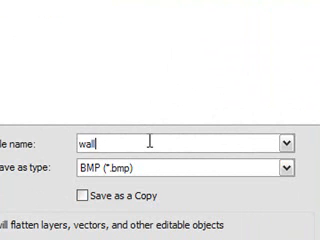
text(paper)
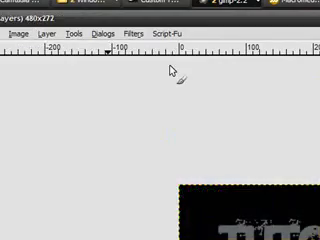
- Save the 480×272 wallpaper image from GIMP under the name 'wall'
click(12, 36)
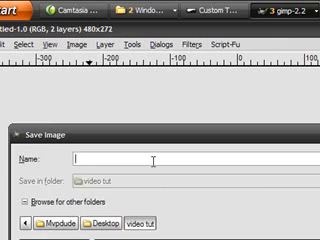
text(wall)
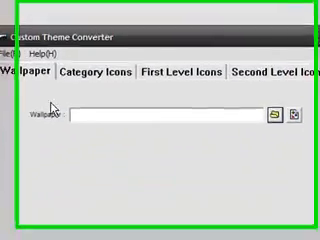
- Browse from the Wallpaper tab and assign the saved wallpaper BMP to the theme
click(276, 116)
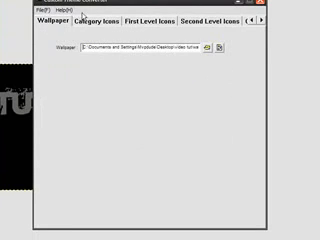
click(228, 20)
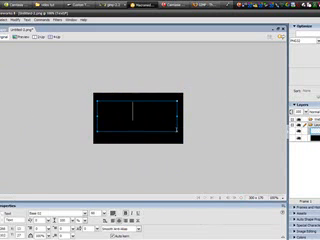
- Add 'TUTORIAL' text to the black canvas and save it as Fireworks PNG named 'pre'
text(TUTORIAL)
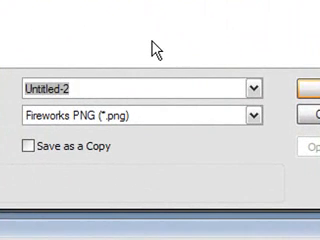
text(pre)
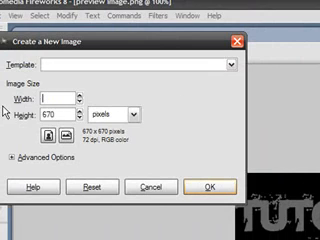
- Create a new GIMP image 300 pixels wide and 170 pixels high for the preview
text(300)
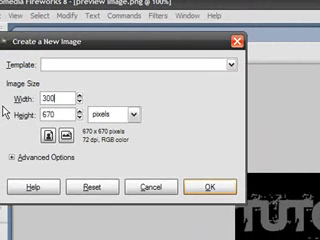
text(17)
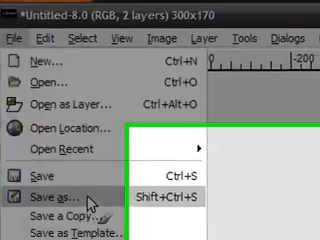
- Save the 300×170 preview image to a file via Save As
click(54, 188)
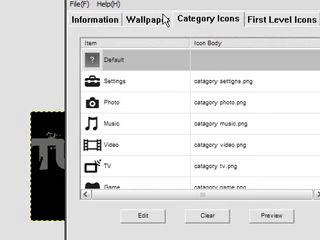
- Review the theme information and build the theme as 'work' in the video tut folder
click(52, 28)
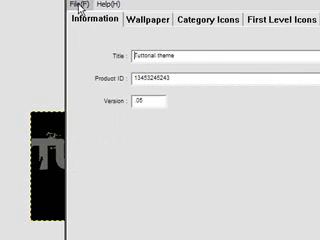
click(14, 10)
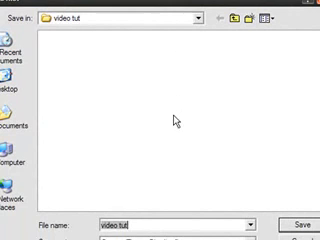
text(work)
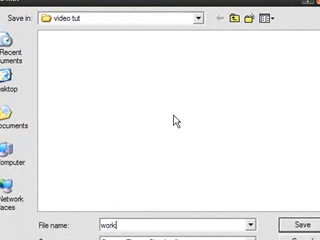